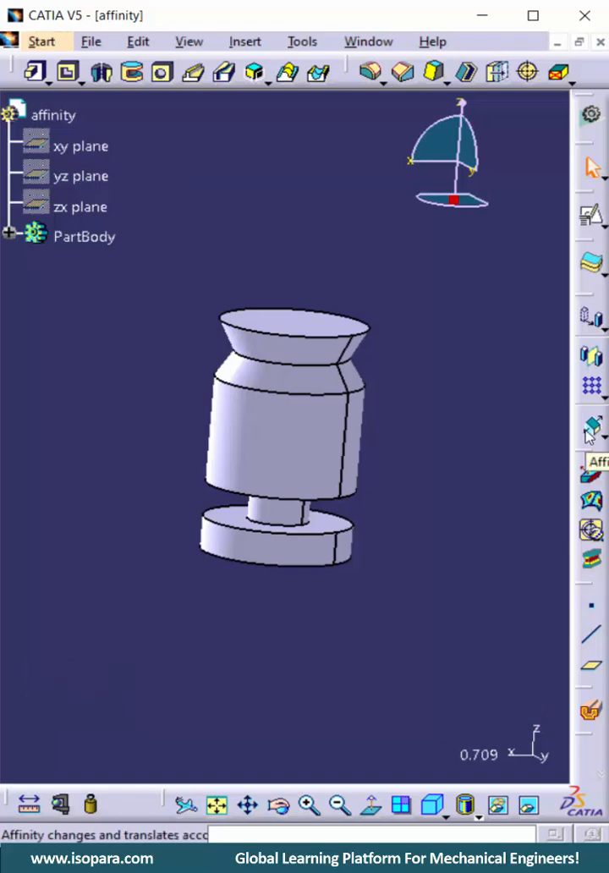
Apply an Affinity to the solid with ratios X=1, Y=0.5, Z=2, making it taller and thinner
{"action": "left_click", "coordinate": [589, 426]}
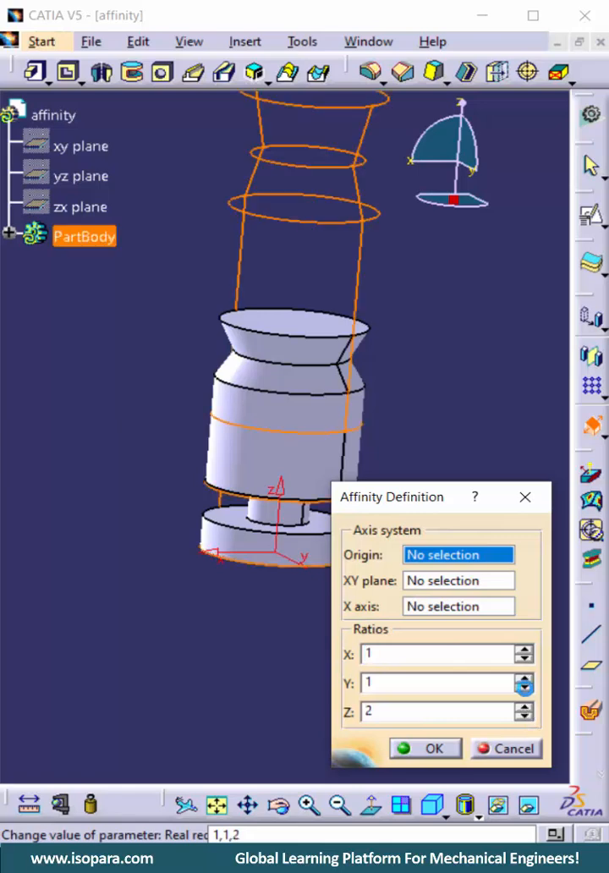
{"action": "type", "text": "0.5"}
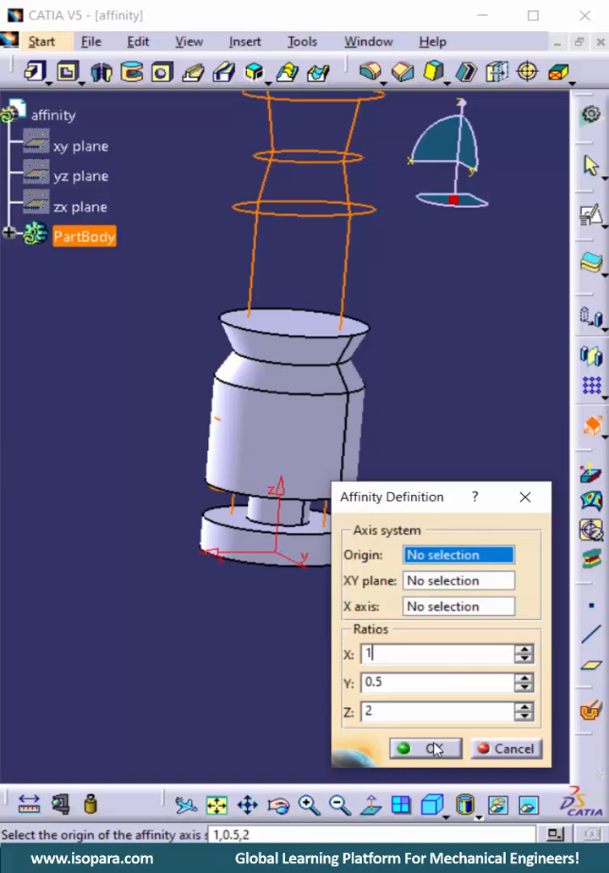
{"action": "left_click", "coordinate": [425, 748]}
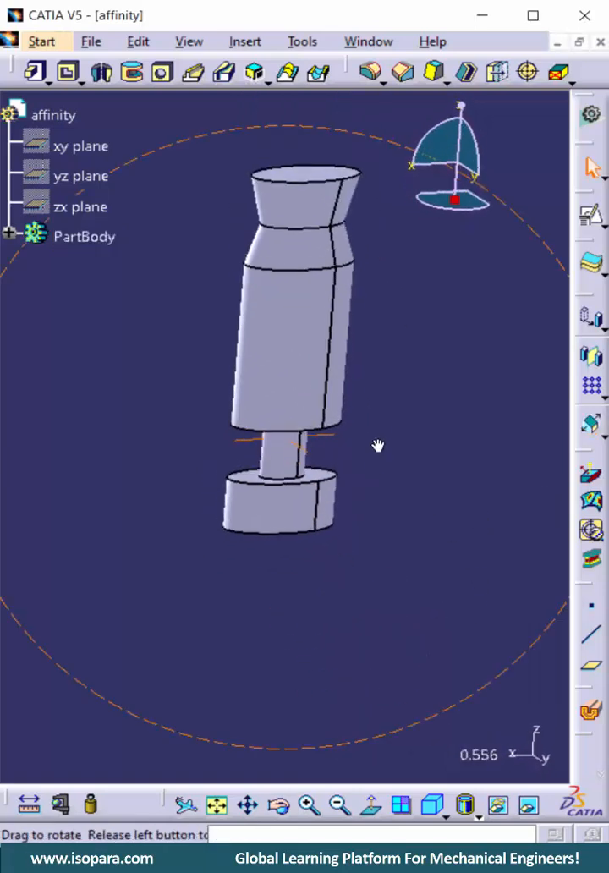
Edit the Affinity ratios to X=2, Y=2.5, Z=2 so the part grows larger and wider
{"action": "left_click", "coordinate": [284, 322]}
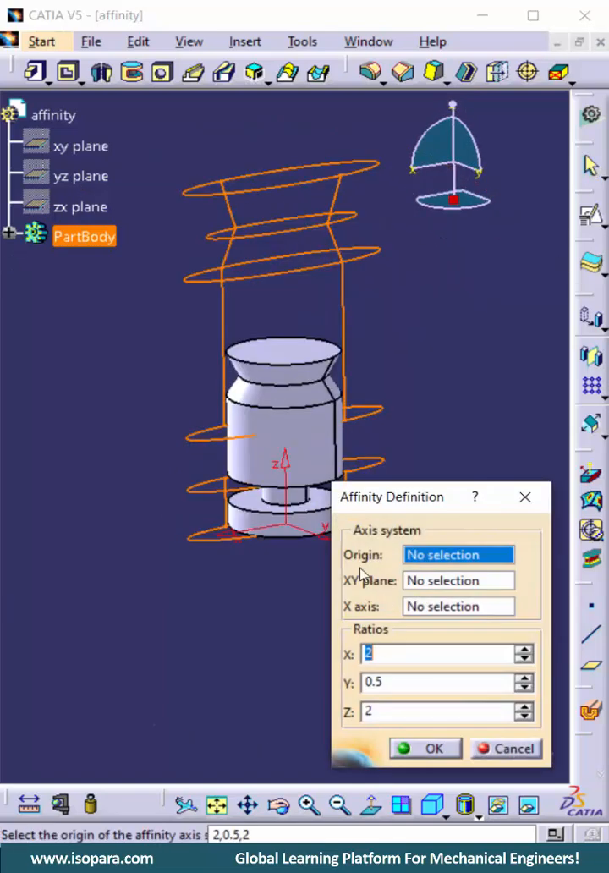
{"action": "type", "text": "1.5"}
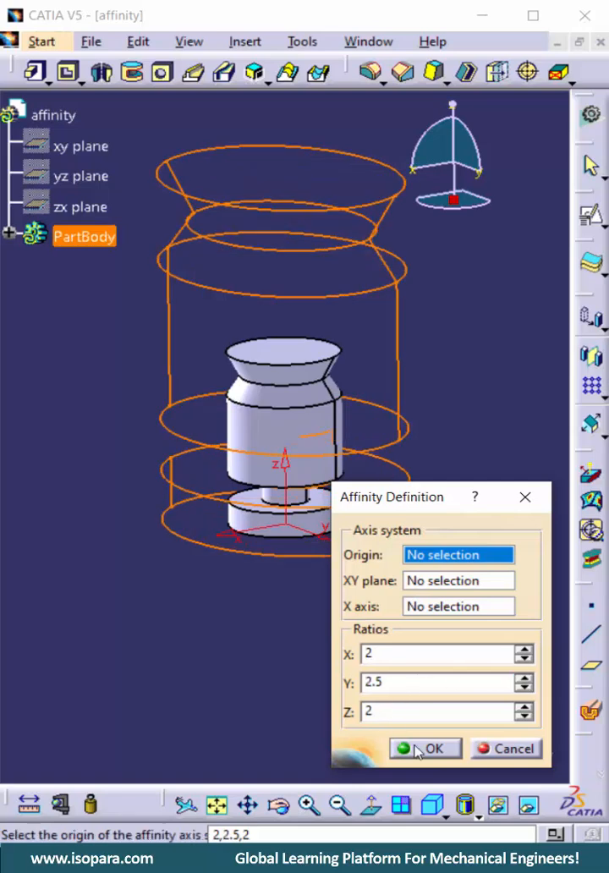
{"action": "left_click", "coordinate": [425, 748]}
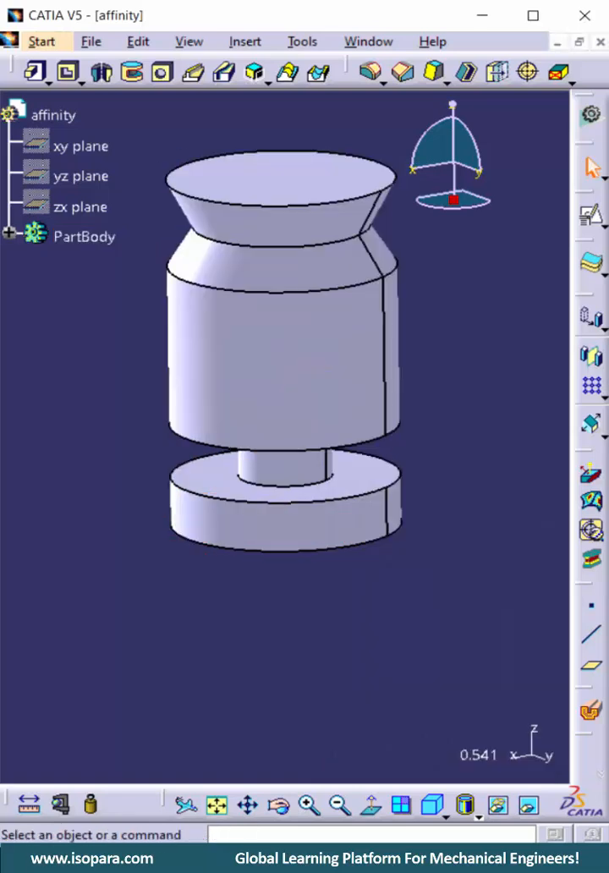